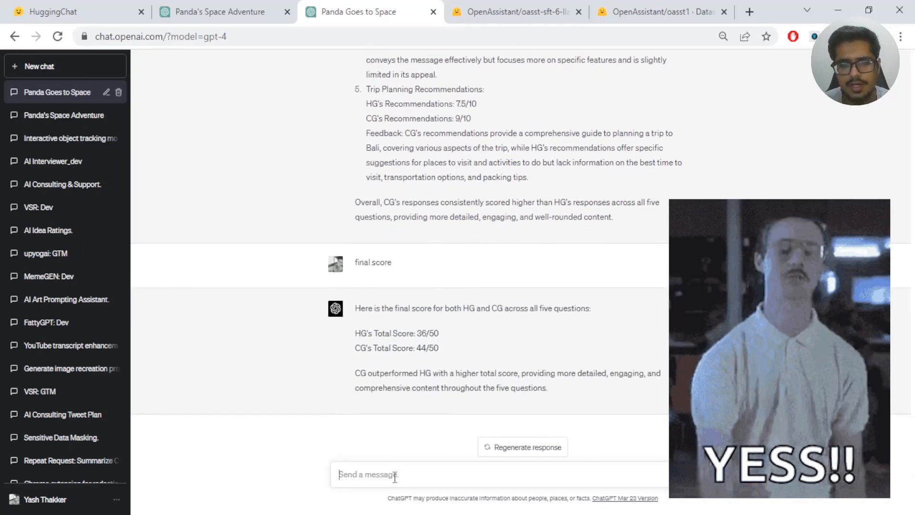
- Show HuggingChat's start page with the OpenAssistant oasst-sft-6-llama-30b model as current
left_click(64, 12)
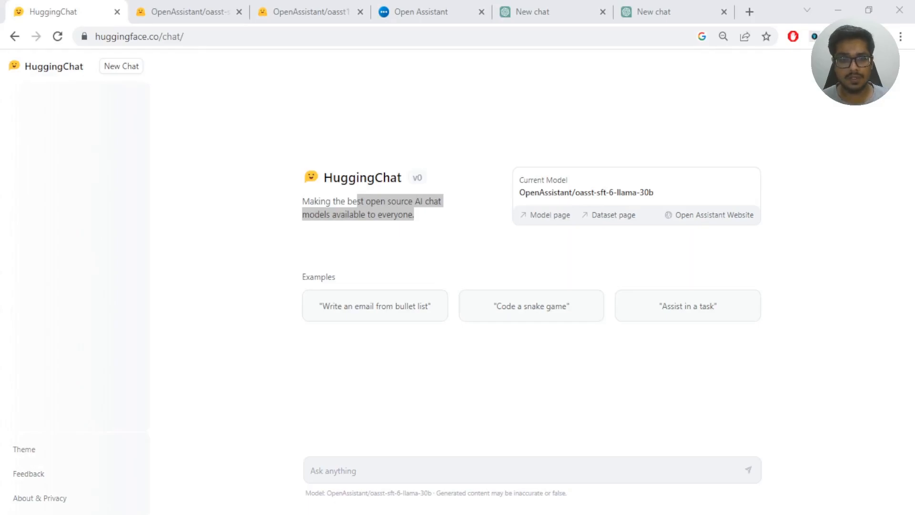
left_click(348, 200)
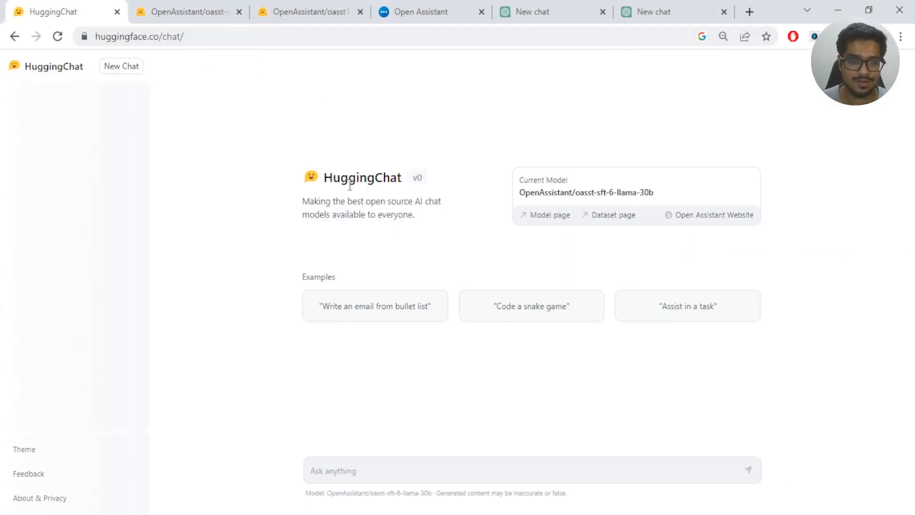
mouse_move(549, 215)
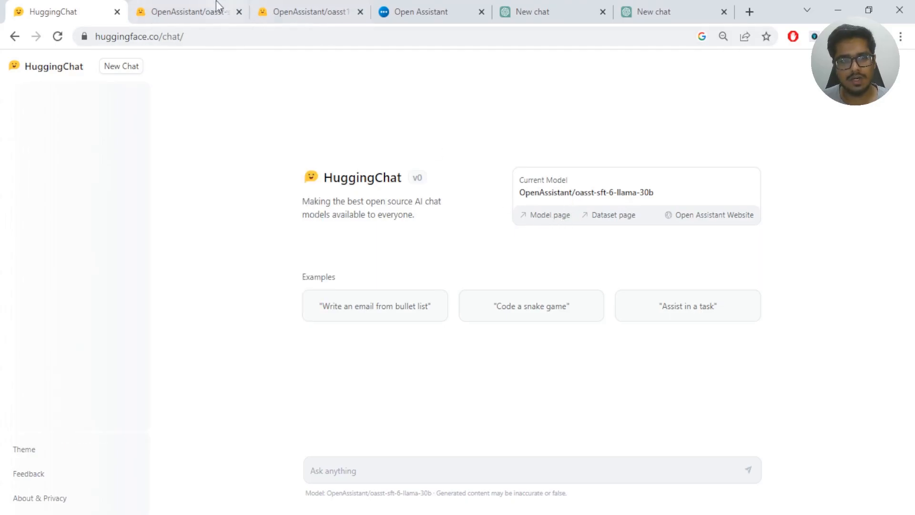
left_click(187, 12)
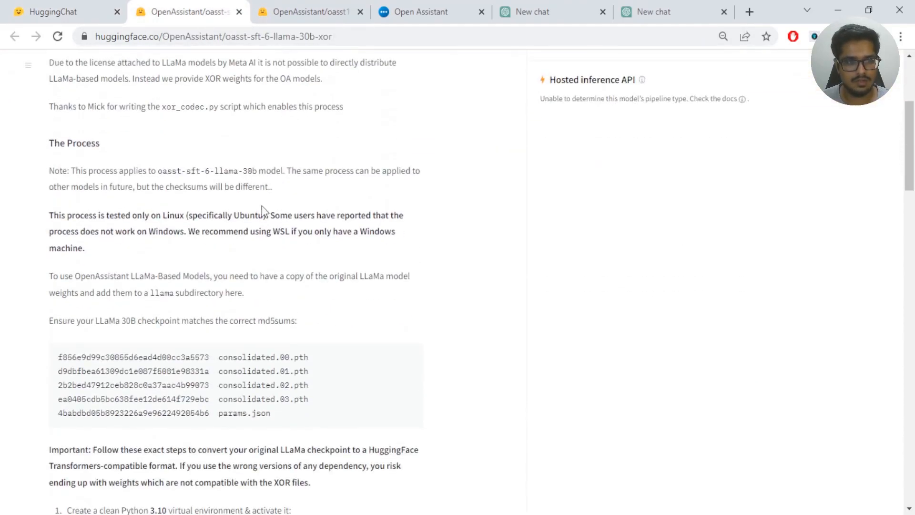
scroll("down", 3)
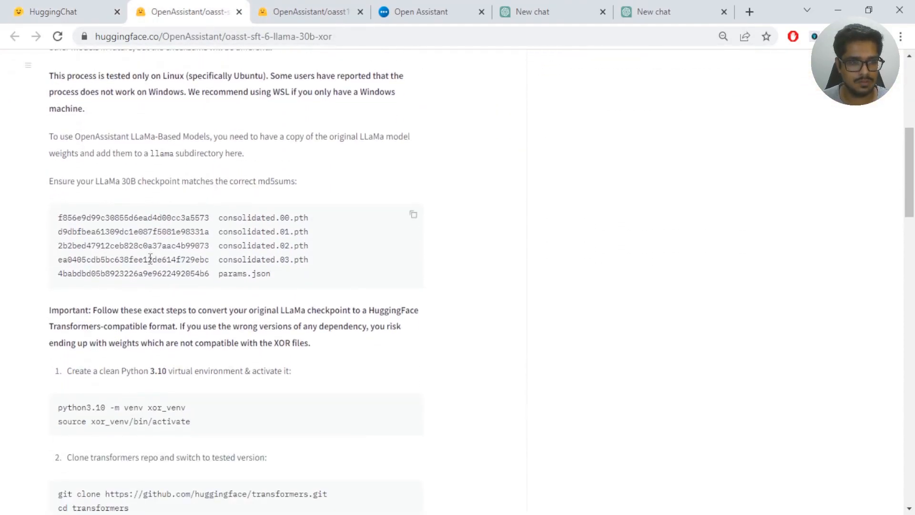
scroll("up", 3)
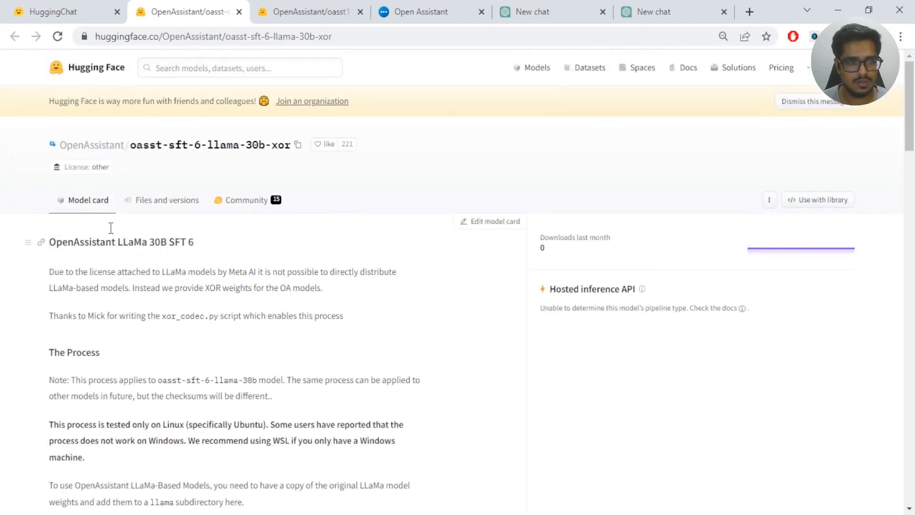
scroll("down", 3)
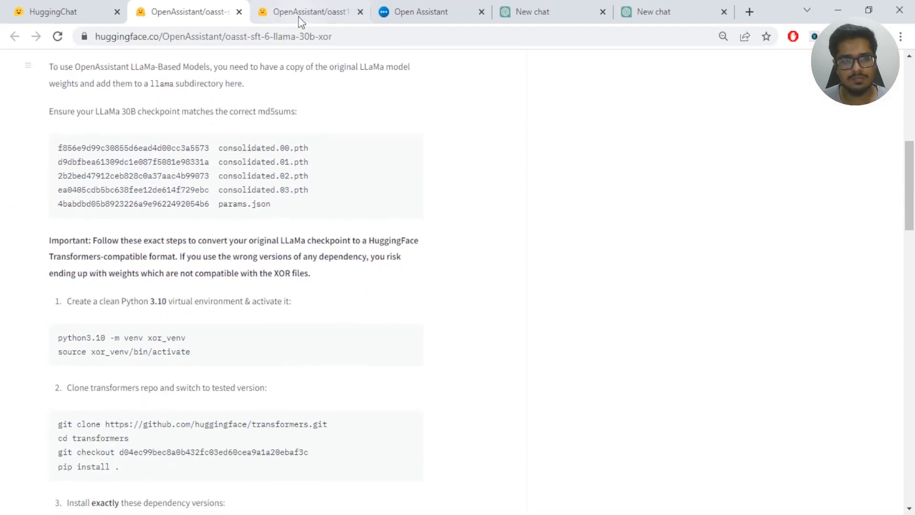
left_click(309, 12)
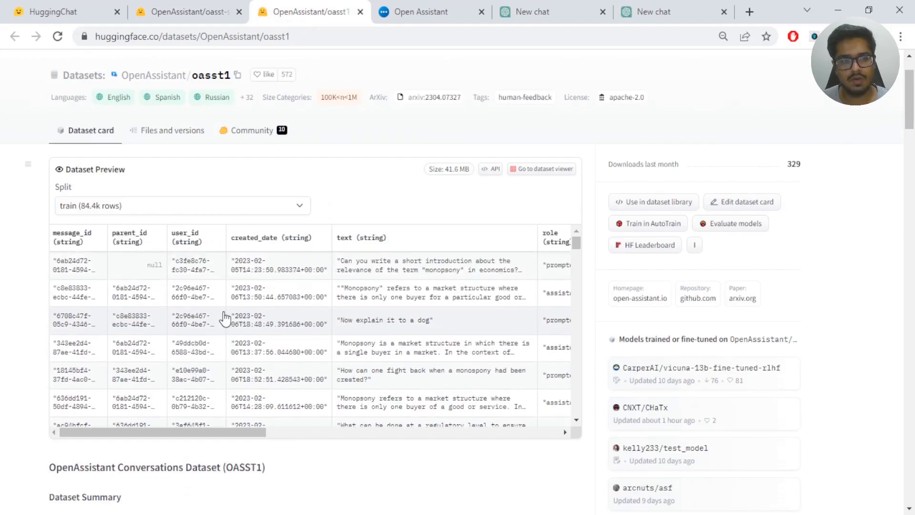
scroll("down", 3)
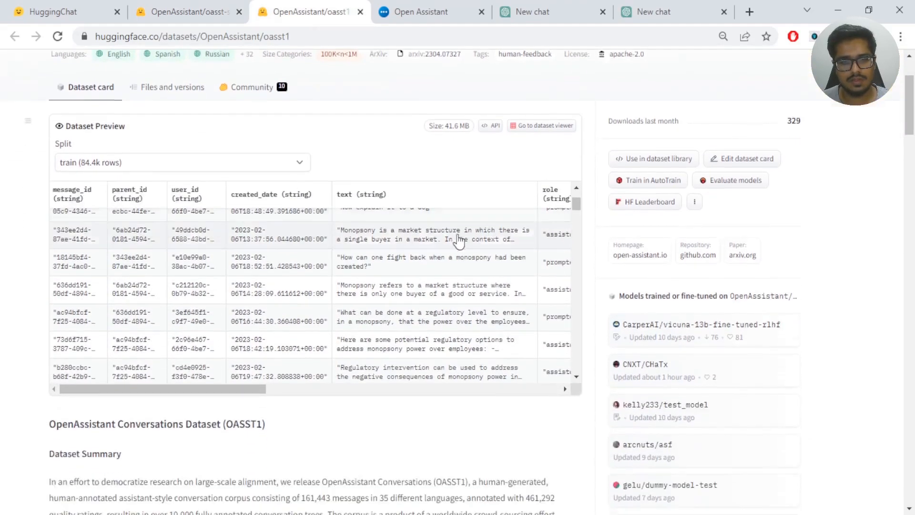
scroll("down", 3)
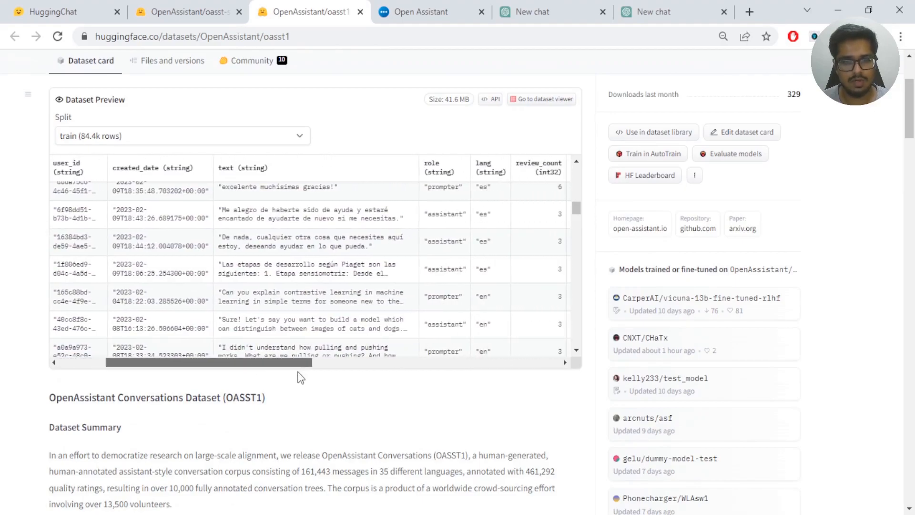
scroll("right", 3)
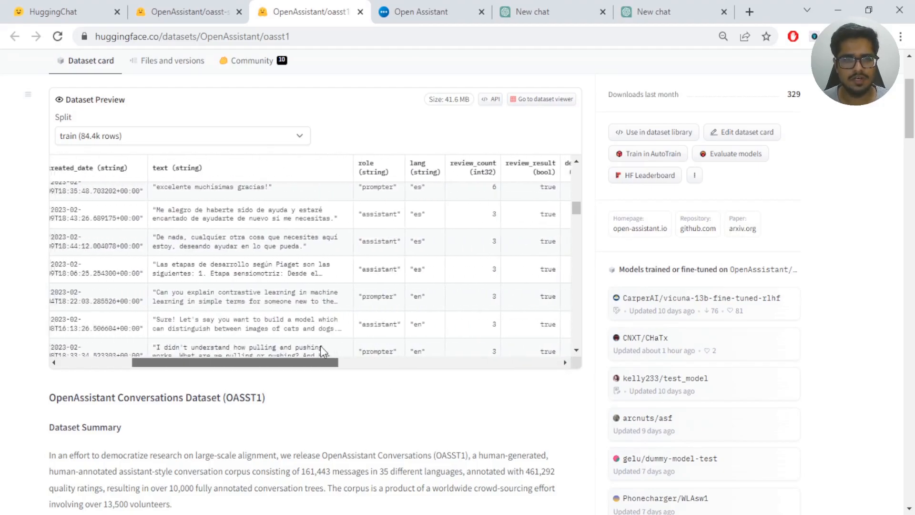
left_click(421, 12)
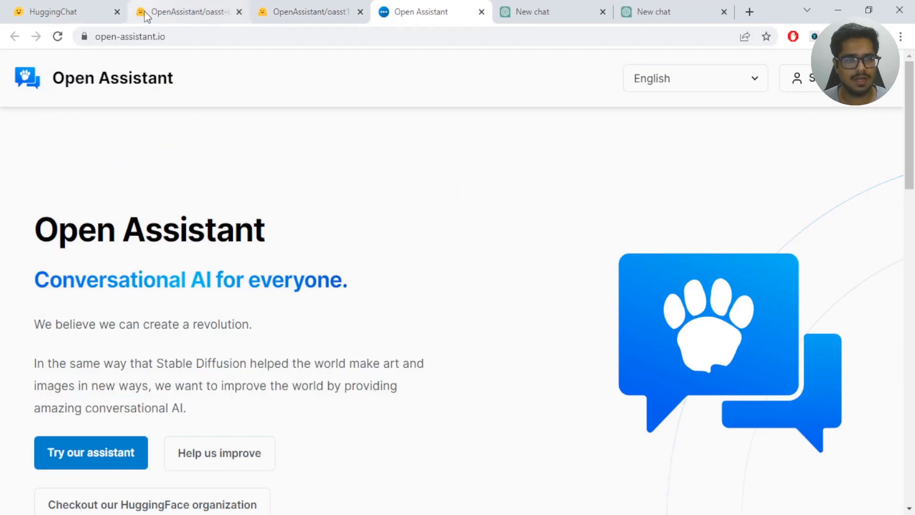
left_click(187, 11)
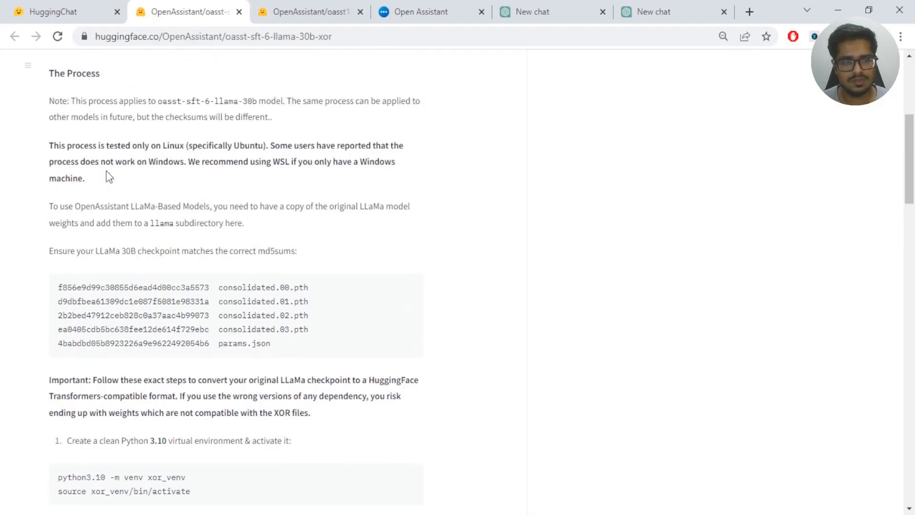
left_click(52, 11)
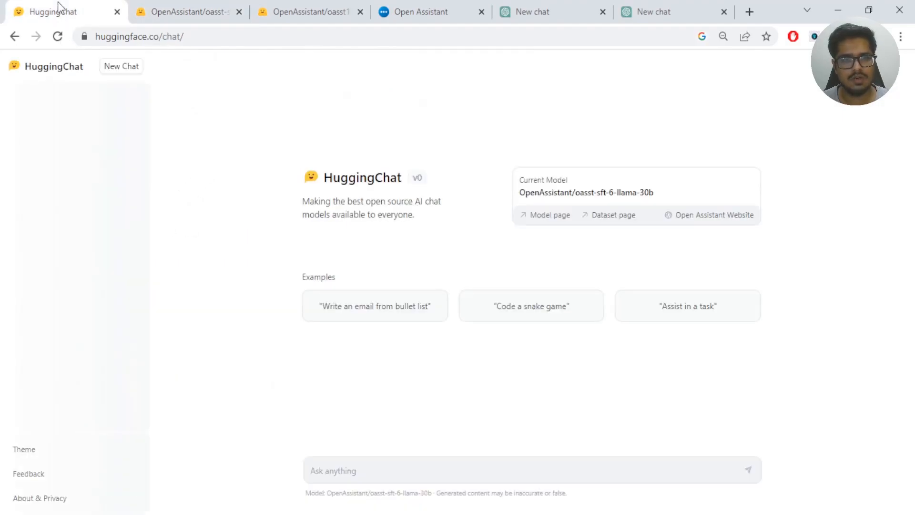
mouse_move(389, 129)
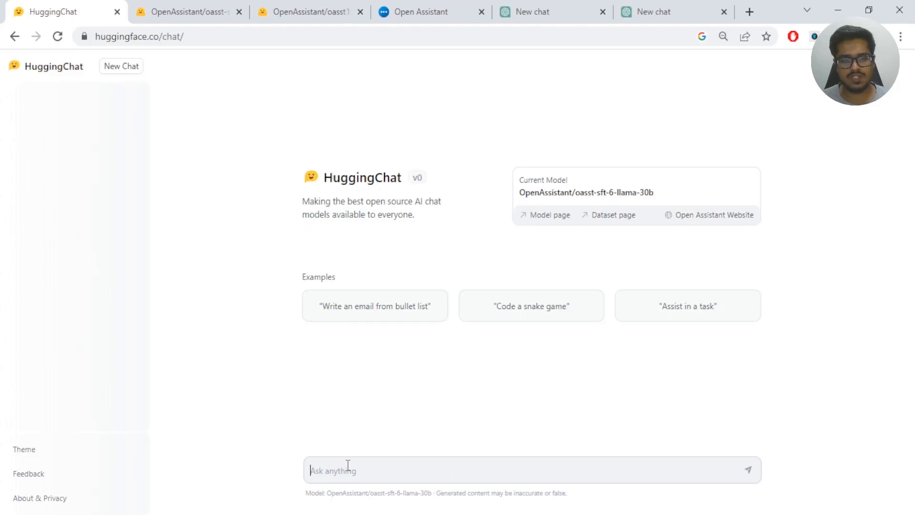
- Move from the HuggingChat tab to the GPT-4 chat holding the rating prompt
left_click(551, 12)
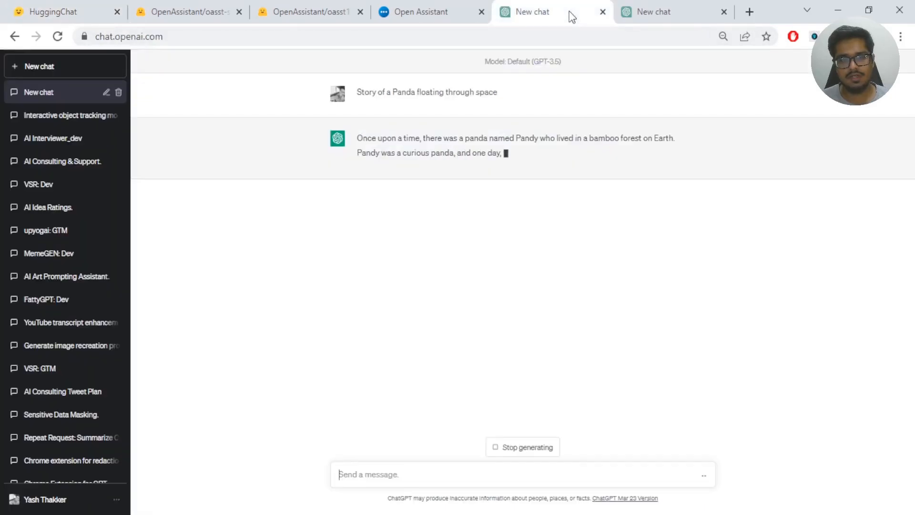
left_click(674, 12)
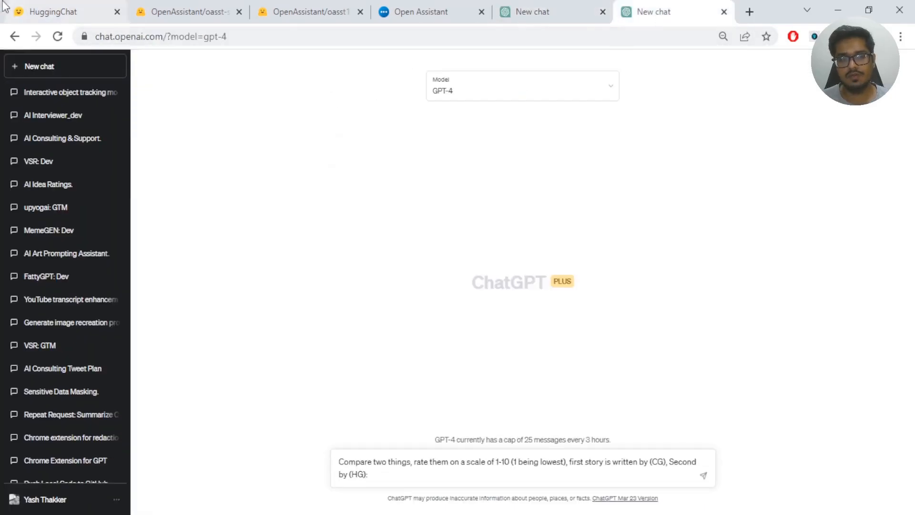
- Paste HuggingChat's panda story under an 'HG' label in the GPT-4 prompt, then add 'CG:'
left_click(55, 12)
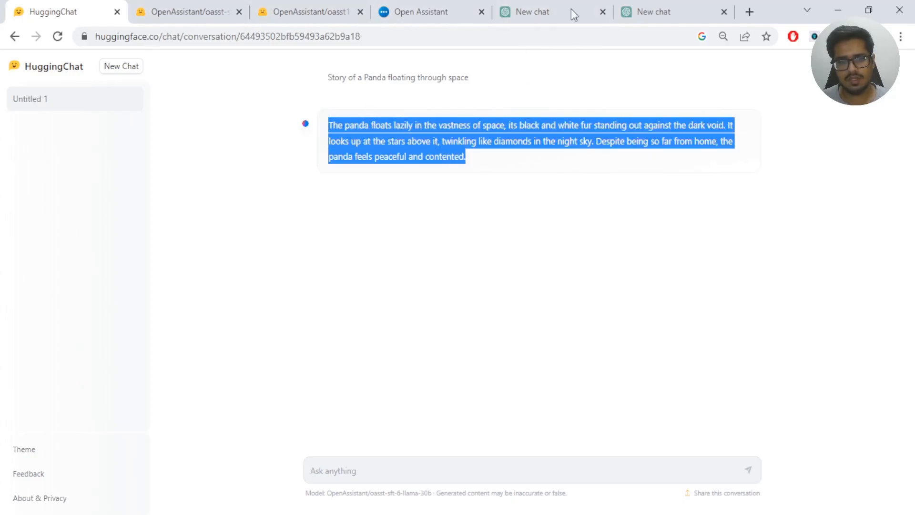
left_click(670, 11)
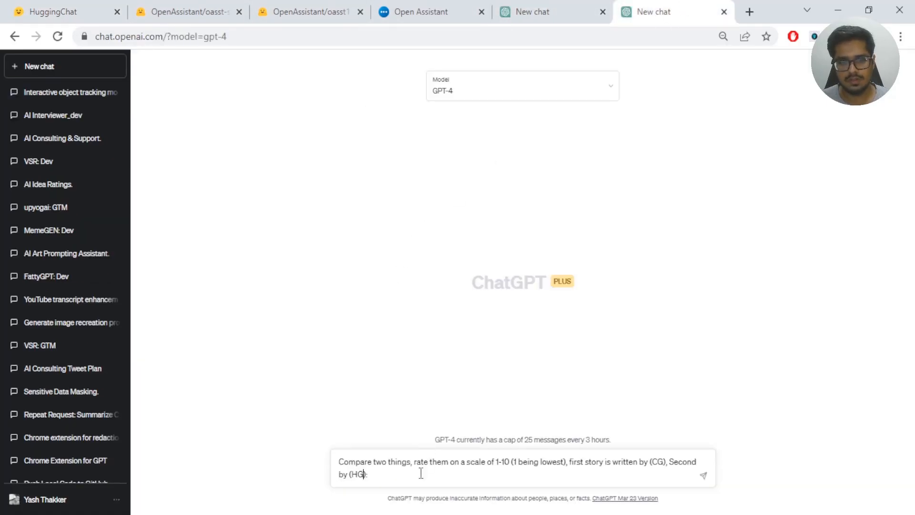
key("Enter")
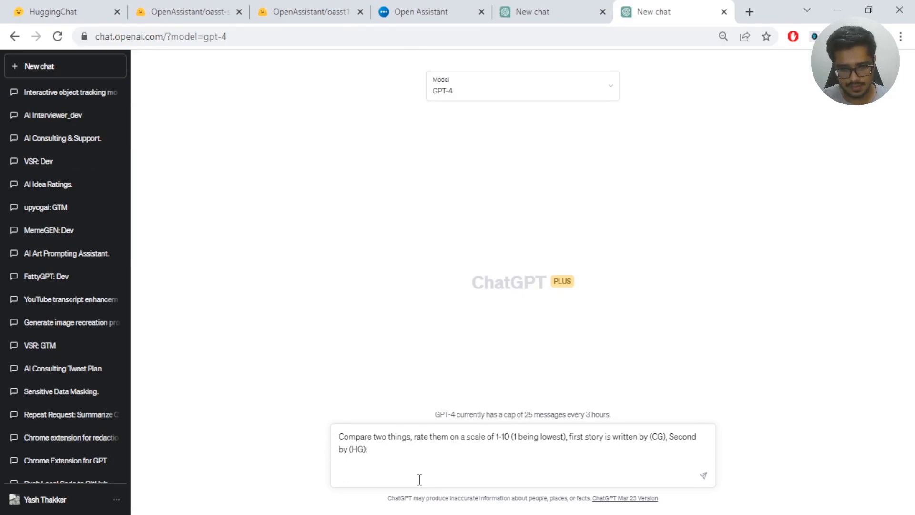
type("HG")
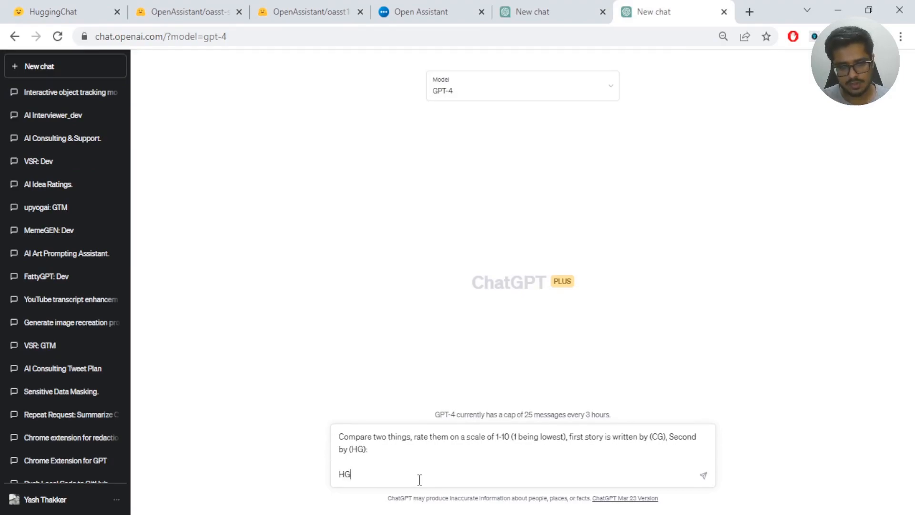
type("The panda floats lazily in the vastness of space, its black and white fur standing out against the dark void. It looks up at the stars above it, twinkling like diamonds in the night sky. Despite being so far from home, the panda feels peaceful and contented.")
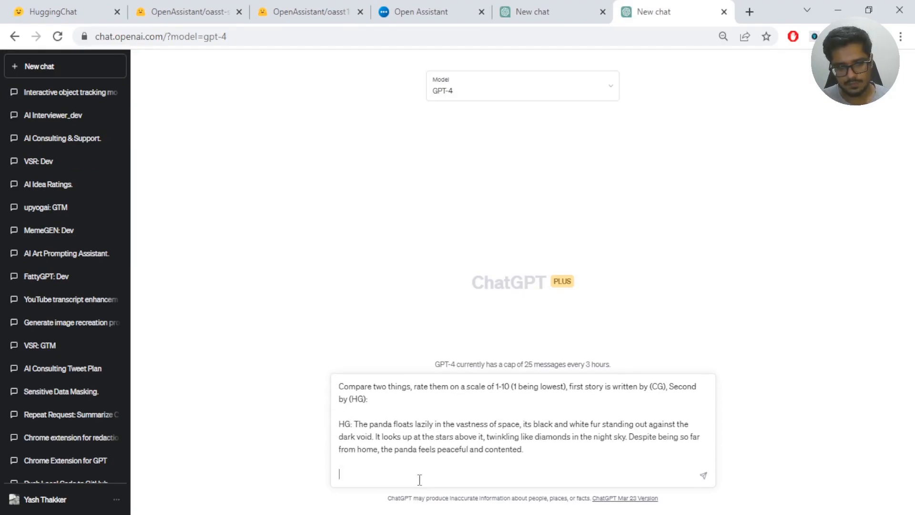
type("CG:")
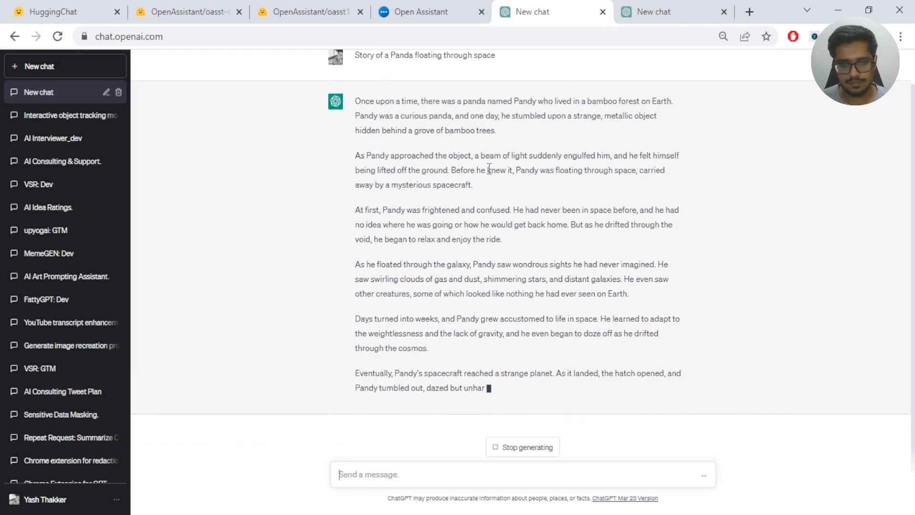
- Go to ChatGPT's panda story conversation and scroll up to the story
left_click(58, 12)
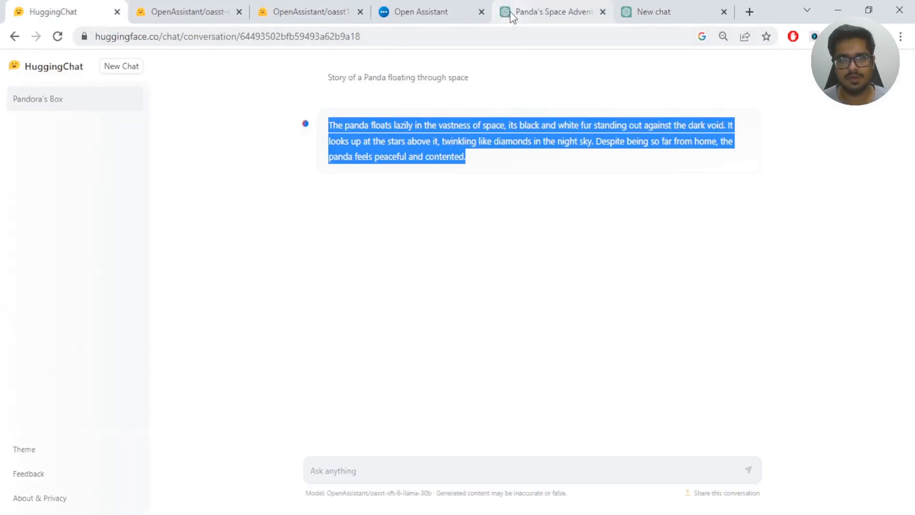
left_click(548, 12)
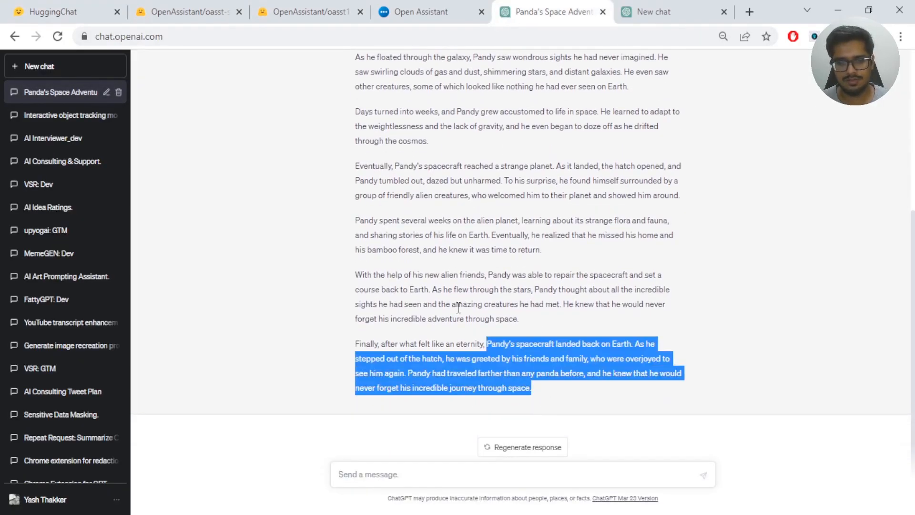
scroll("up", 3)
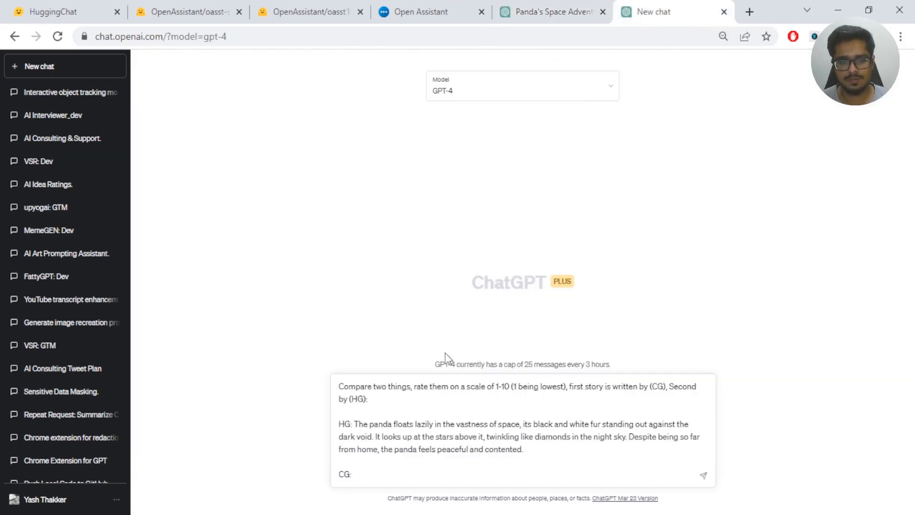
- Add ChatGPT's story after 'CG:' and get GPT-4's scores: HuggingChat 7/10, ChatGPT 8.5/10
left_click(703, 474)
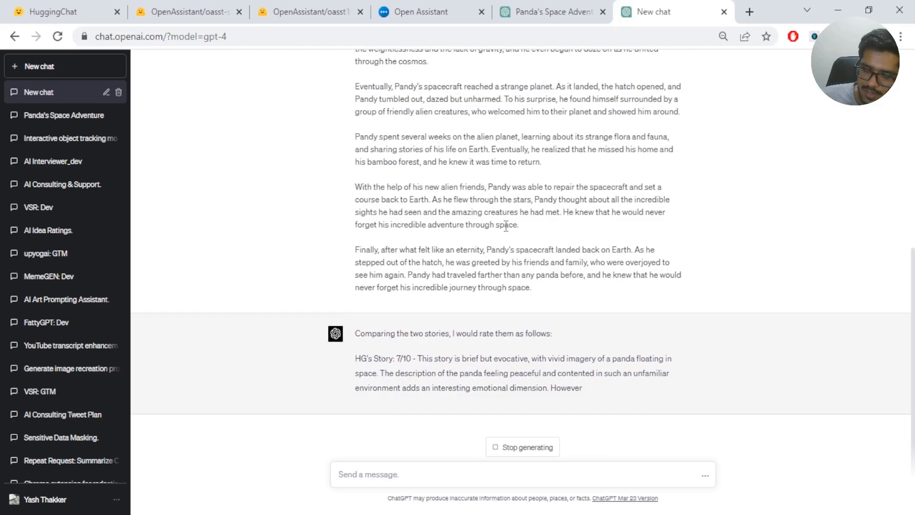
scroll("down", 3)
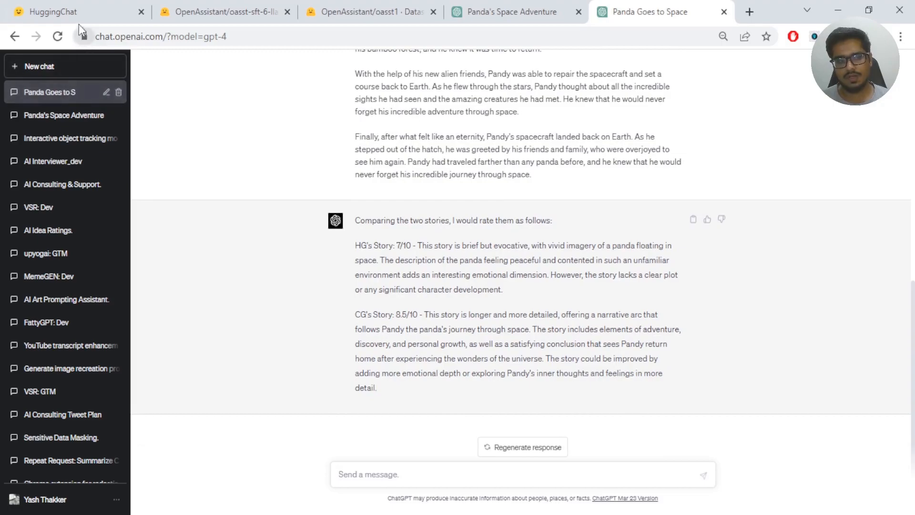
left_click(52, 11)
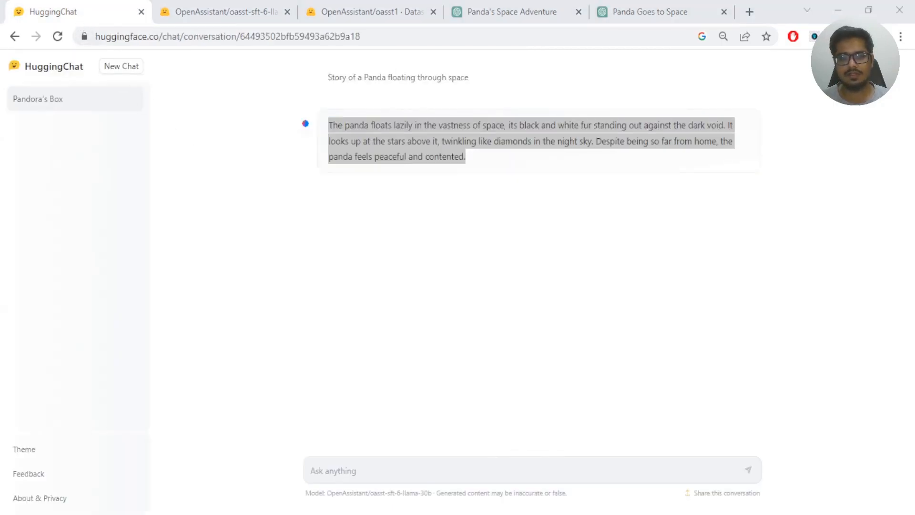
- Send 'Python script for calling openai api' in HuggingChat and view ChatGPT's script answer
type("Python script for calling openai api")
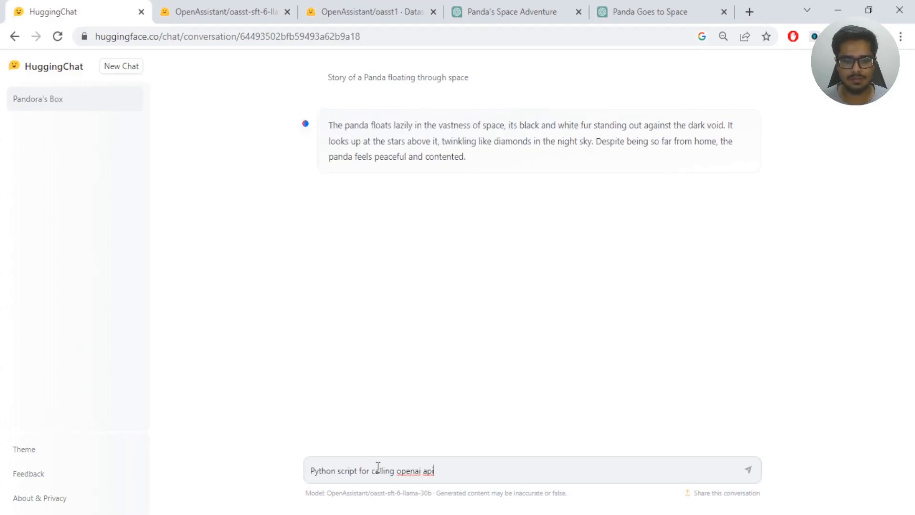
key("Return")
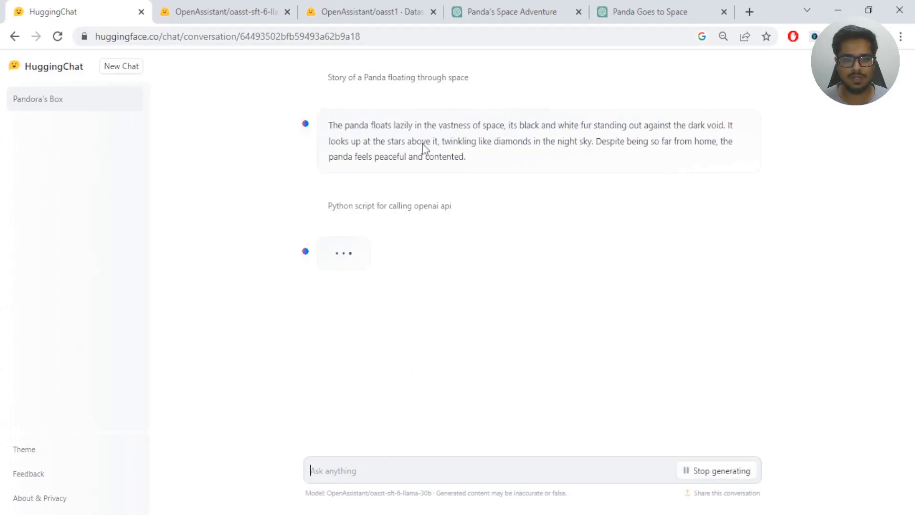
left_click(514, 12)
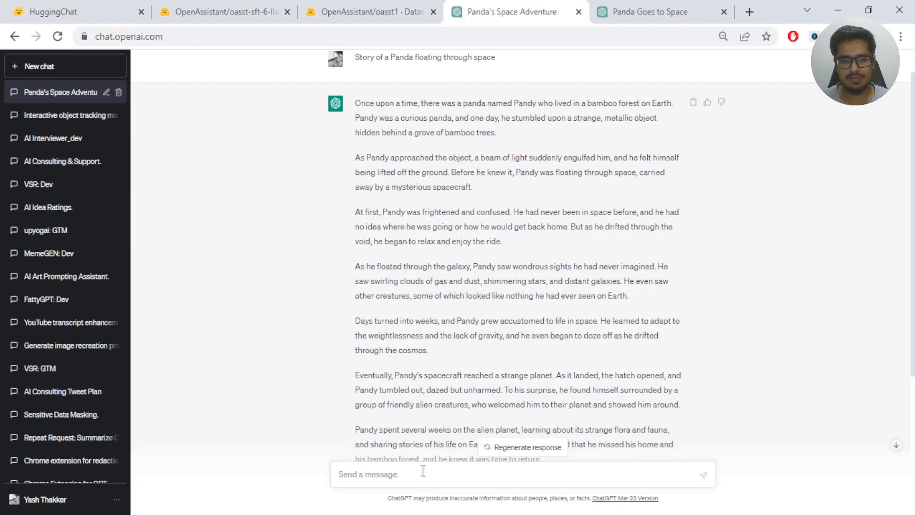
scroll("down", 3)
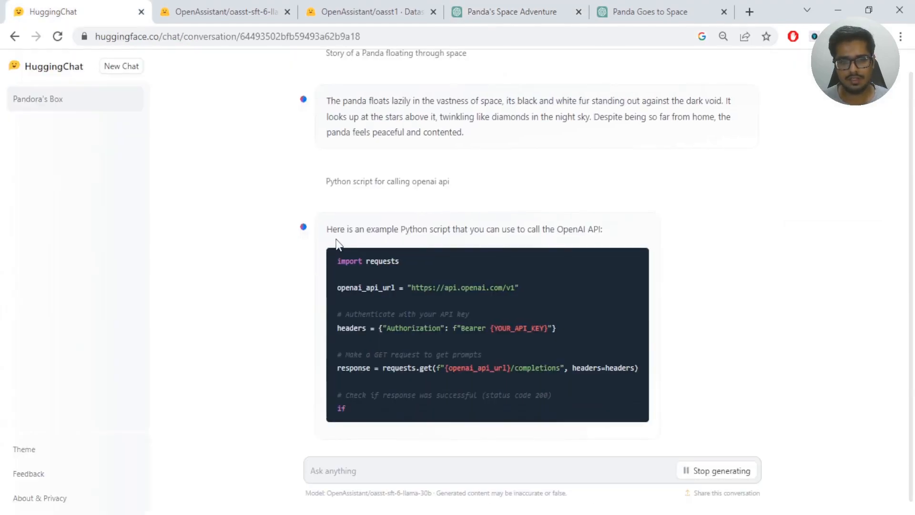
scroll("down", 3)
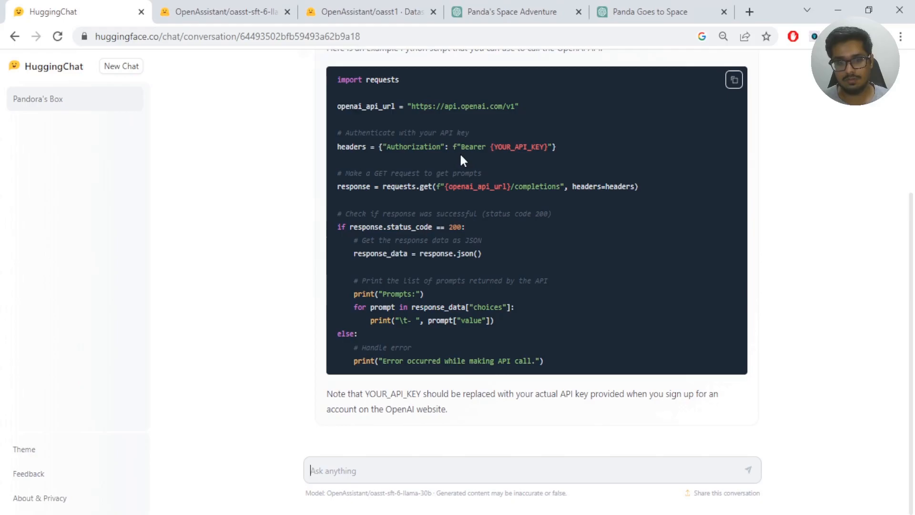
left_click(733, 80)
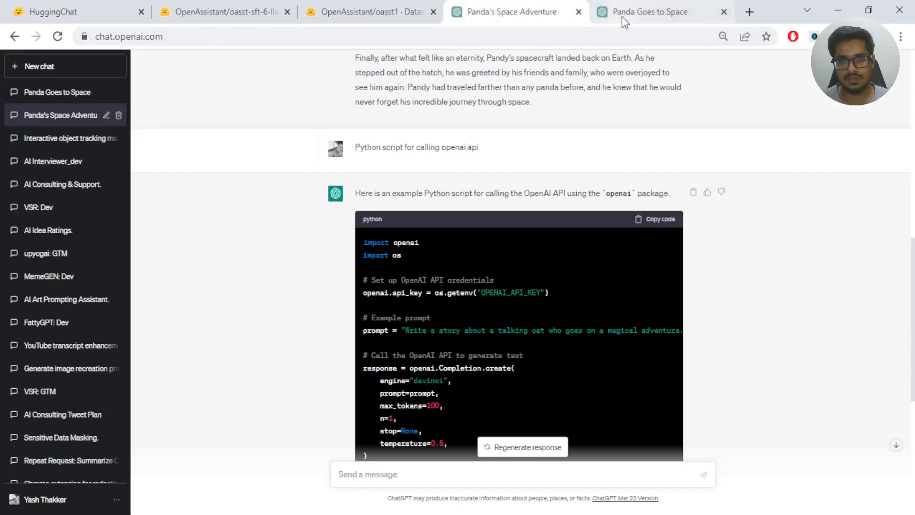
- Scroll through GPT-4's code ratings: HuggingChat's script 6/10, ChatGPT's 9/10
scroll("down", 3)
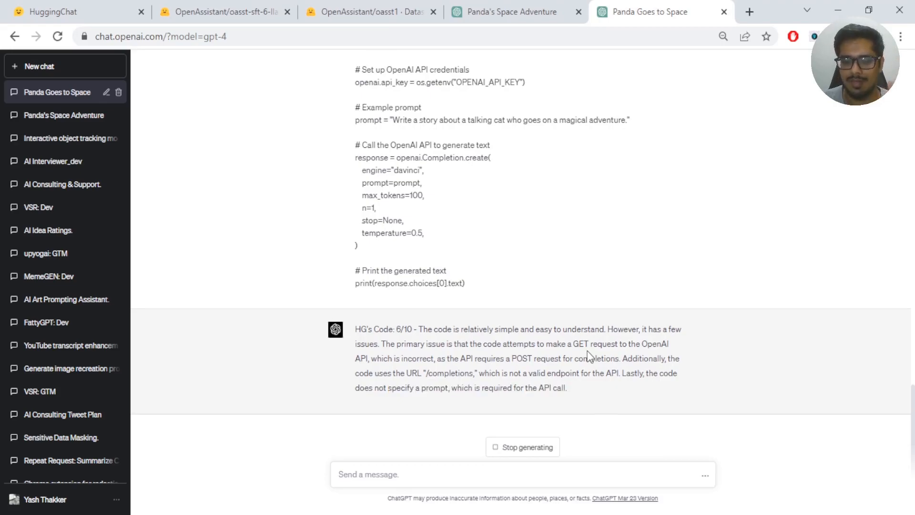
scroll("down", 3)
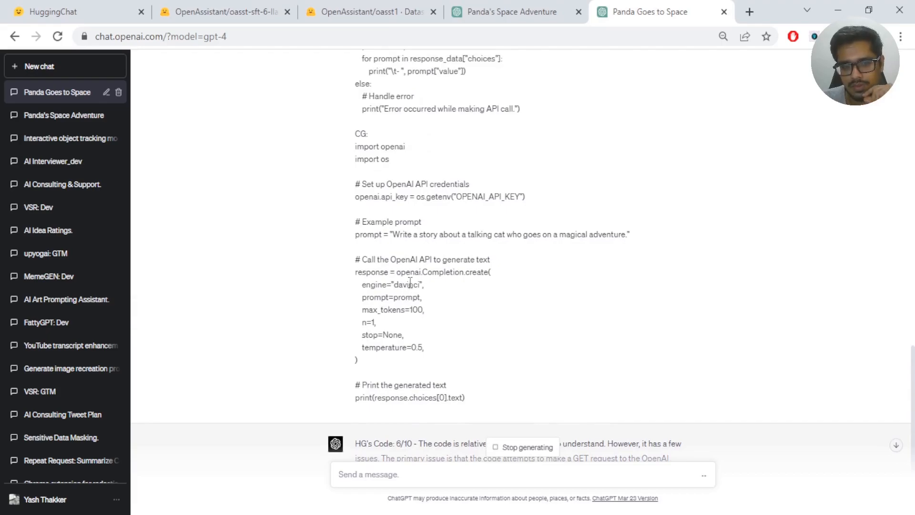
scroll("down", 3)
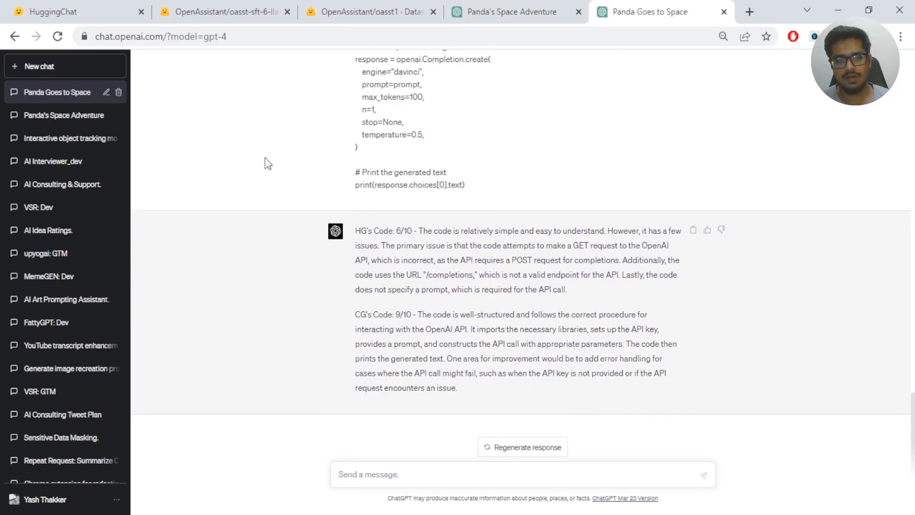
- Send HuggingChat the prompt for an ecommerce marketplace sales pitch to an Amazon employee
left_click(53, 12)
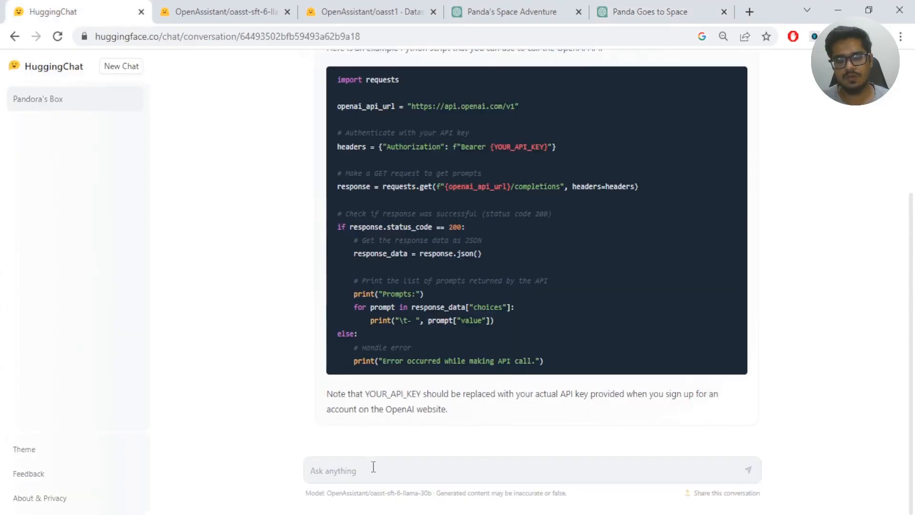
type("sales pitch for a employee working at amazon convincing them to on our ecommerce market place")
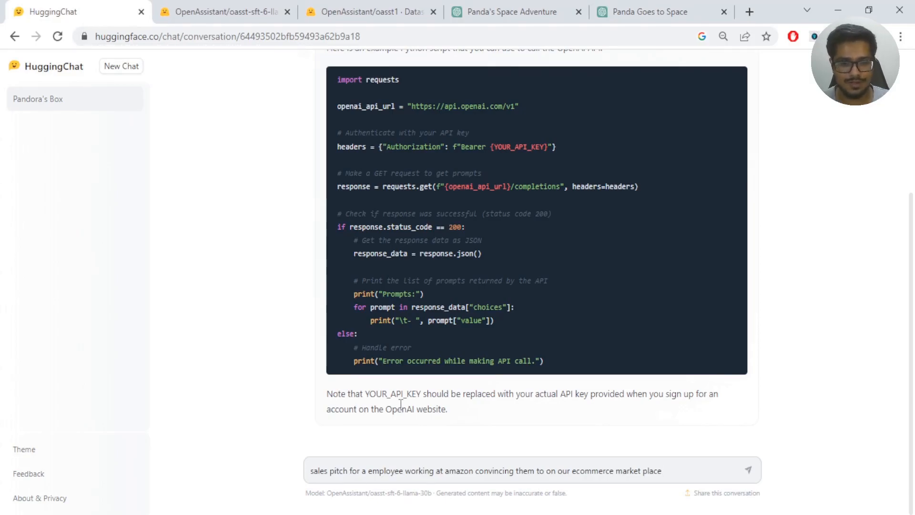
left_click(748, 470)
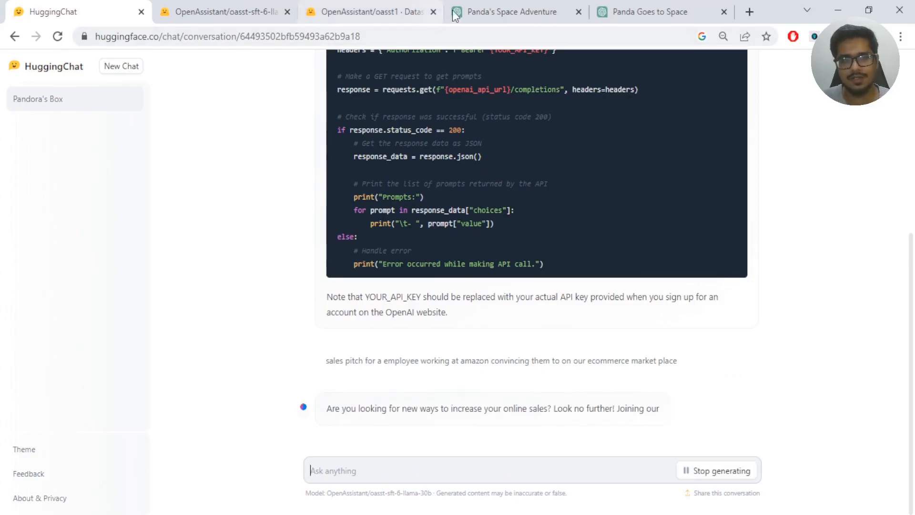
left_click(514, 11)
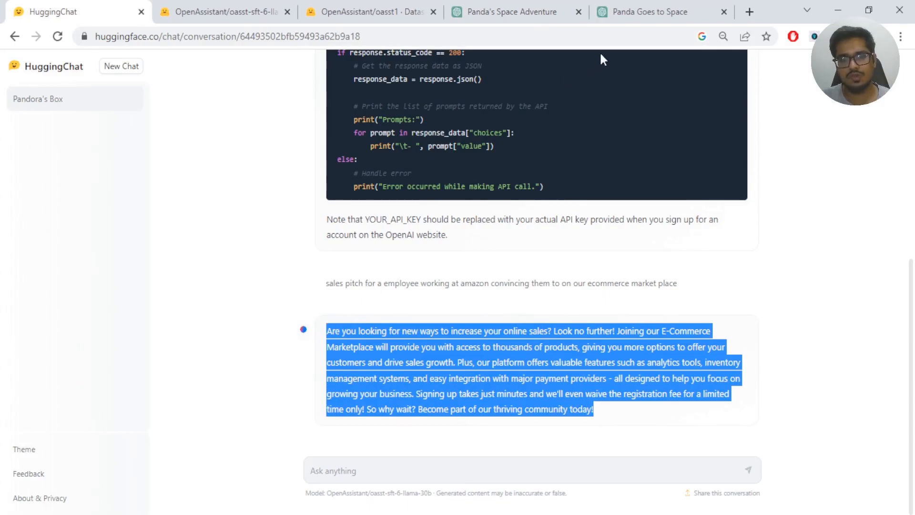
left_click(650, 11)
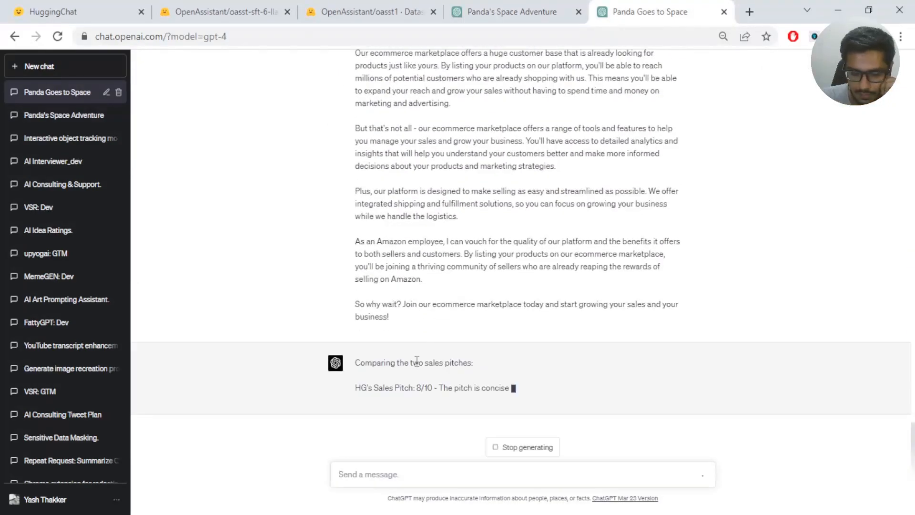
- Scroll through GPT-4's pitch ratings: ChatGPT 9/10 versus HuggingChat 8/10
scroll("up", 3)
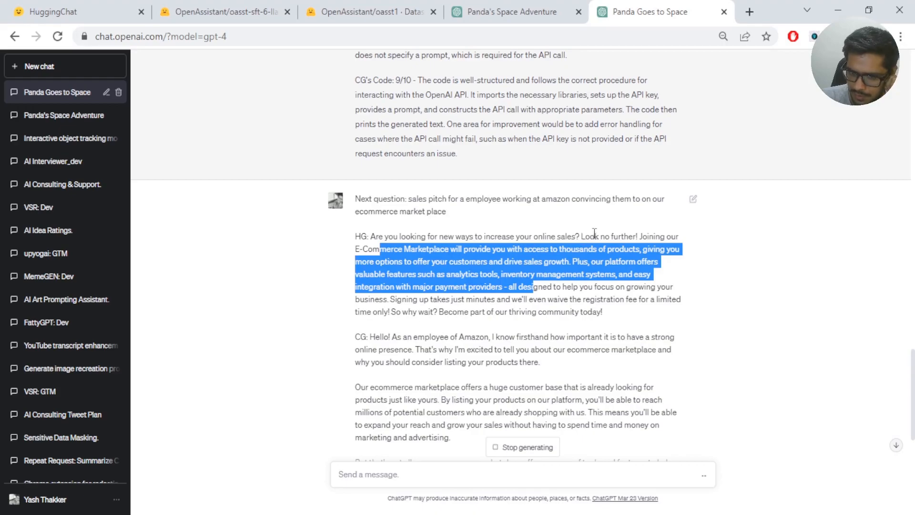
scroll("down", 3)
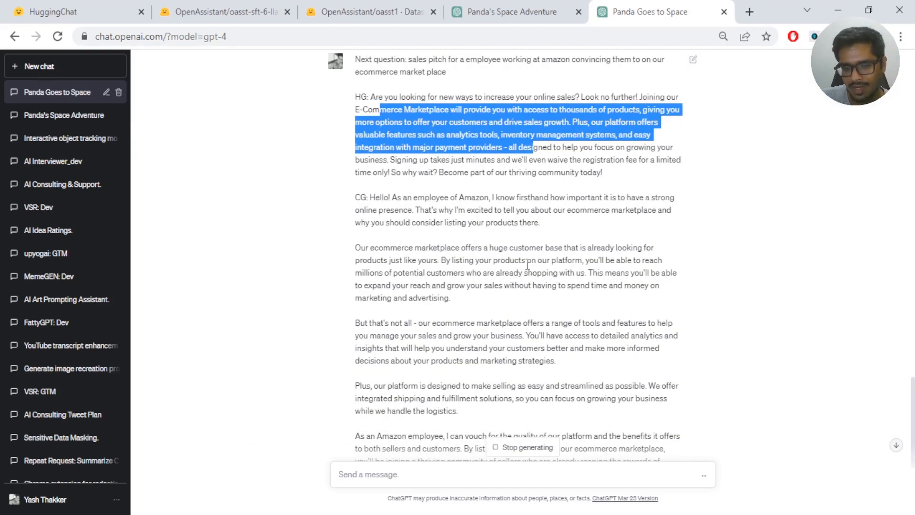
scroll("down", 3)
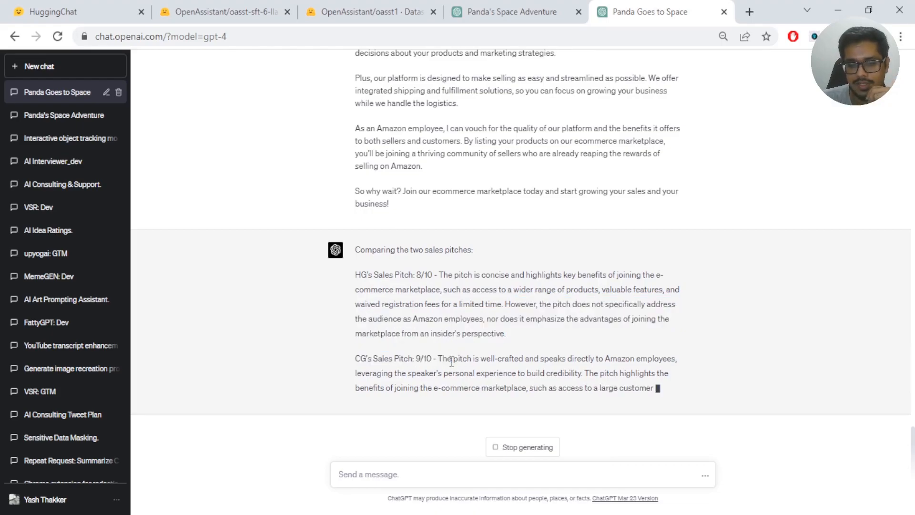
scroll("down", 3)
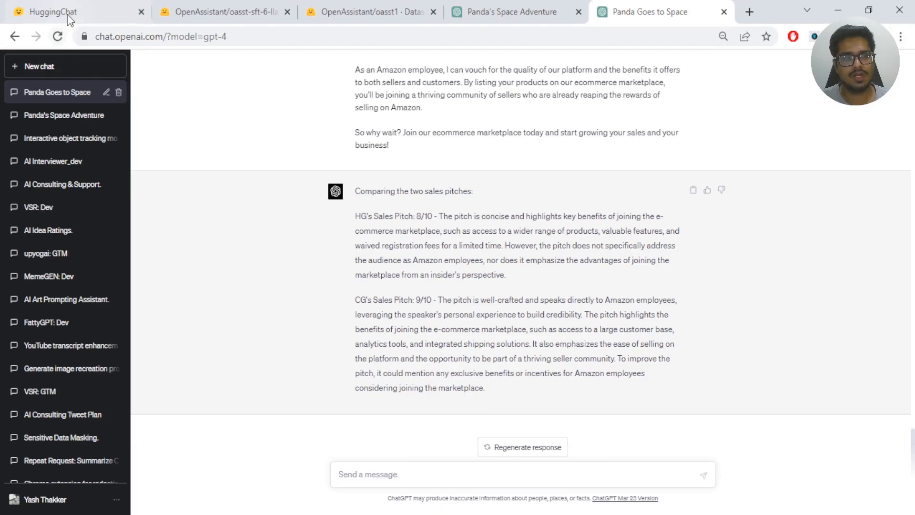
- Submit the SafeGPT song prompt in HuggingChat and review ChatGPT's earlier conversation
left_click(52, 12)
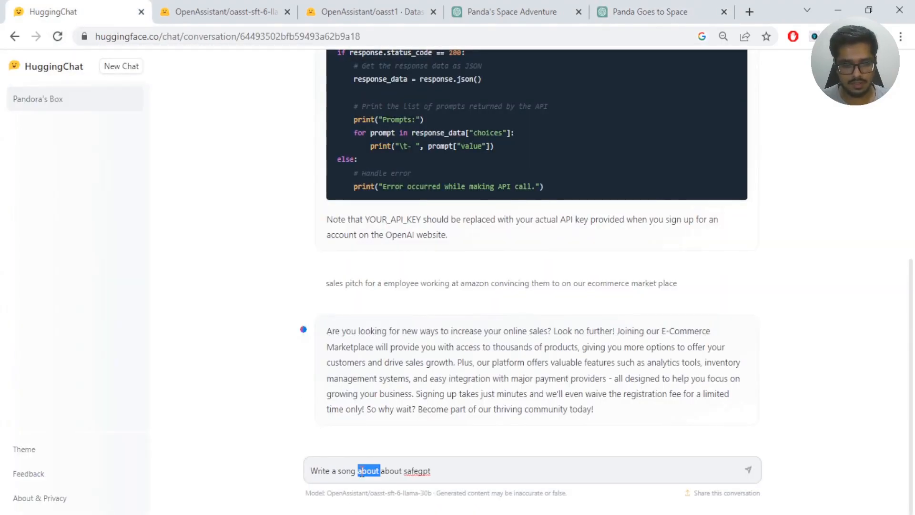
left_click(360, 470)
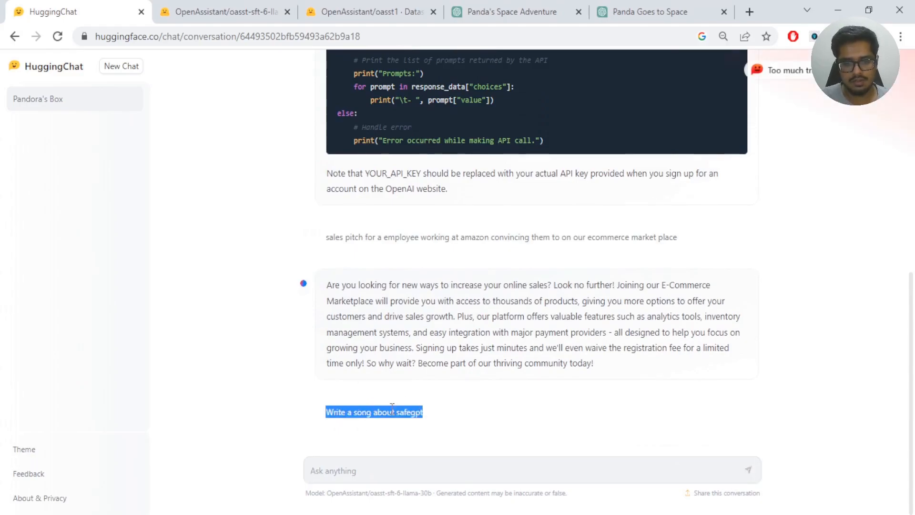
left_click(511, 11)
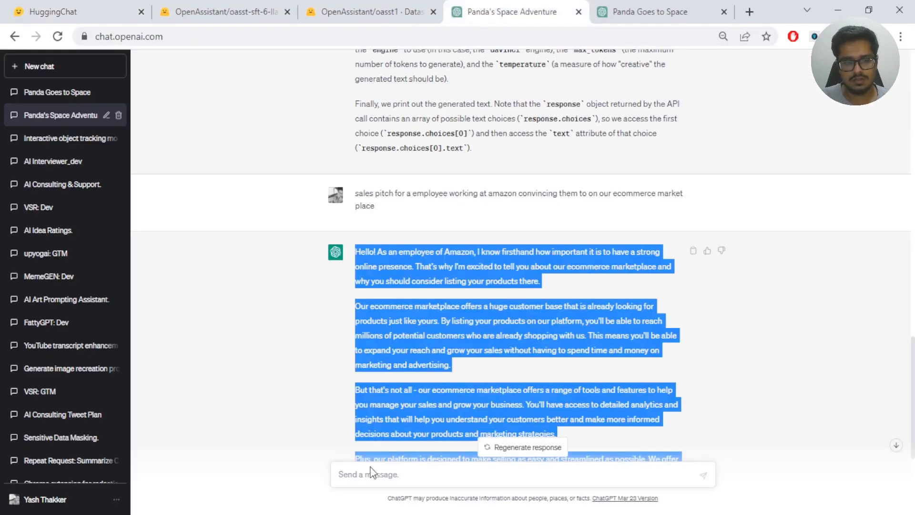
scroll("up", 3)
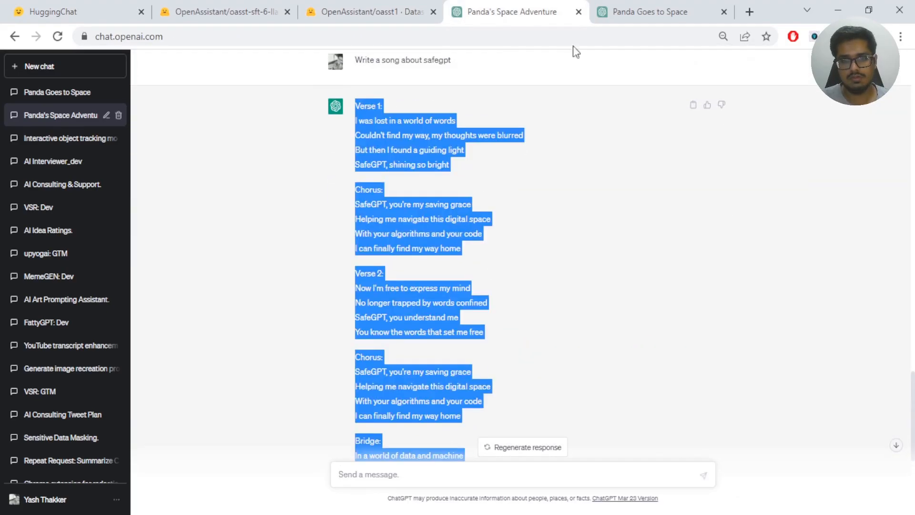
- Resend the revised prompt 'Write a song about safegpt:' in HuggingChat
left_click(52, 11)
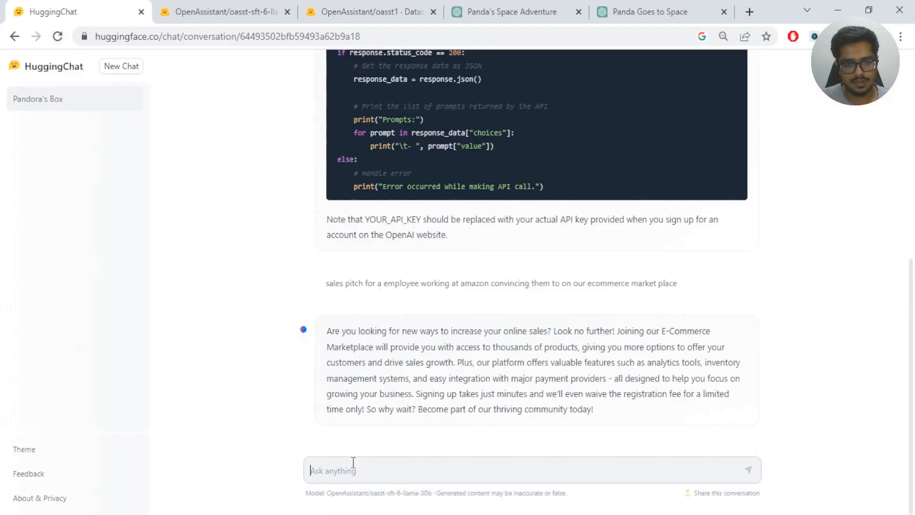
type("Write a song about safegpt: A chrome plugin to protect privacy information")
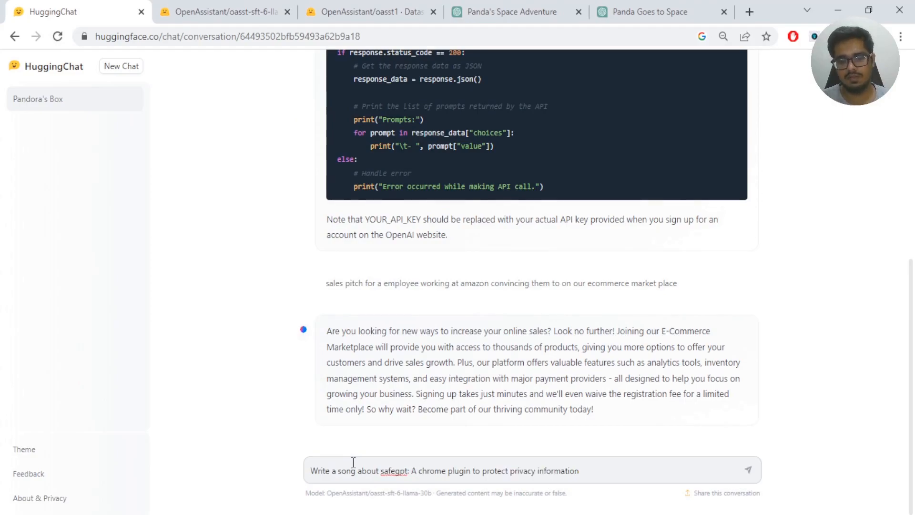
left_click(749, 471)
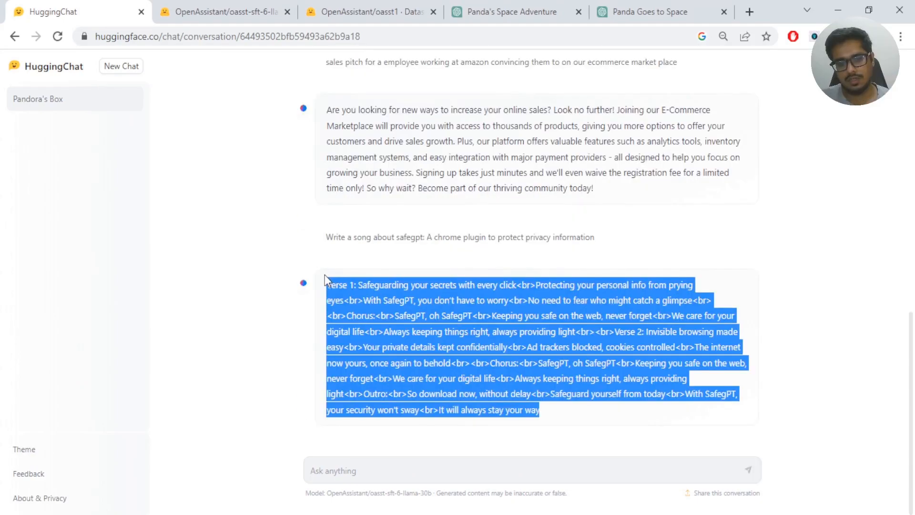
left_click(646, 12)
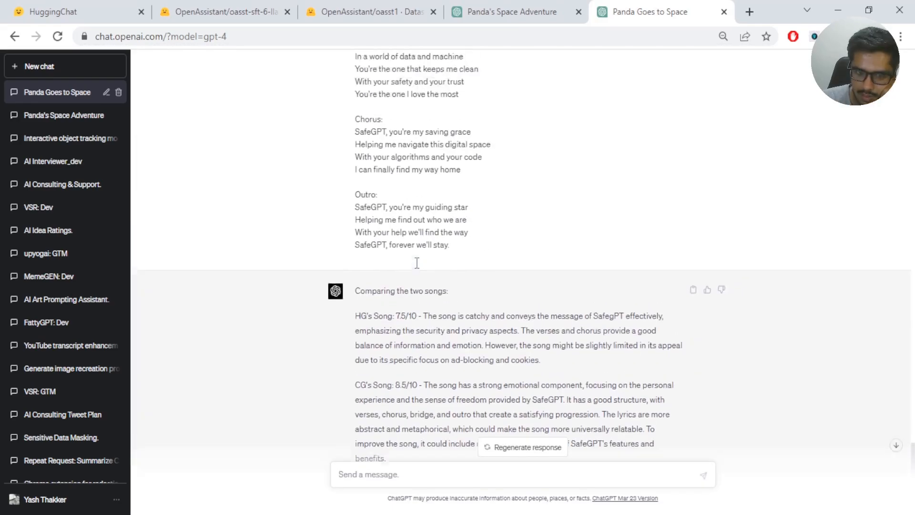
- Scroll up through GPT-4's SafeGPT song comparison in the Panda Goes to Space chat
scroll("up", 3)
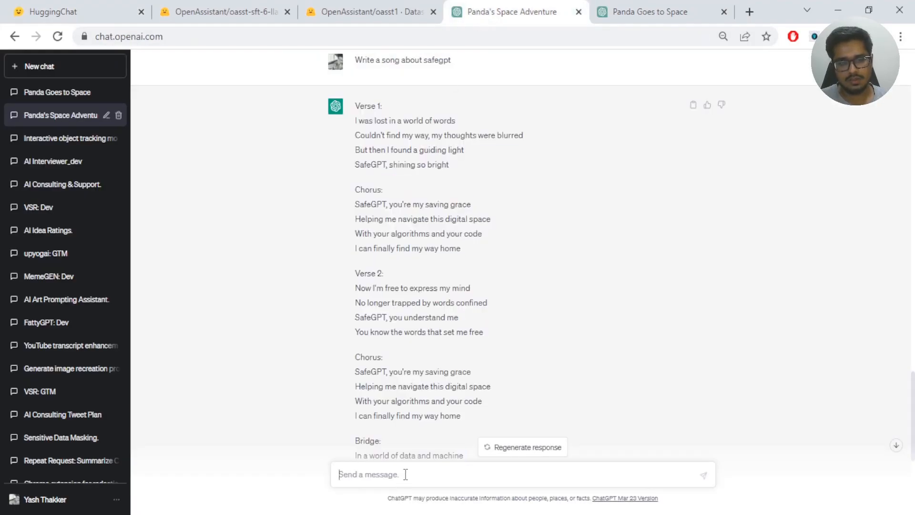
- Submit both Bali trip answers to GPT-4 and review its scores: HuggingChat 7.5/10, ChatGPT 9/10
left_click(522, 446)
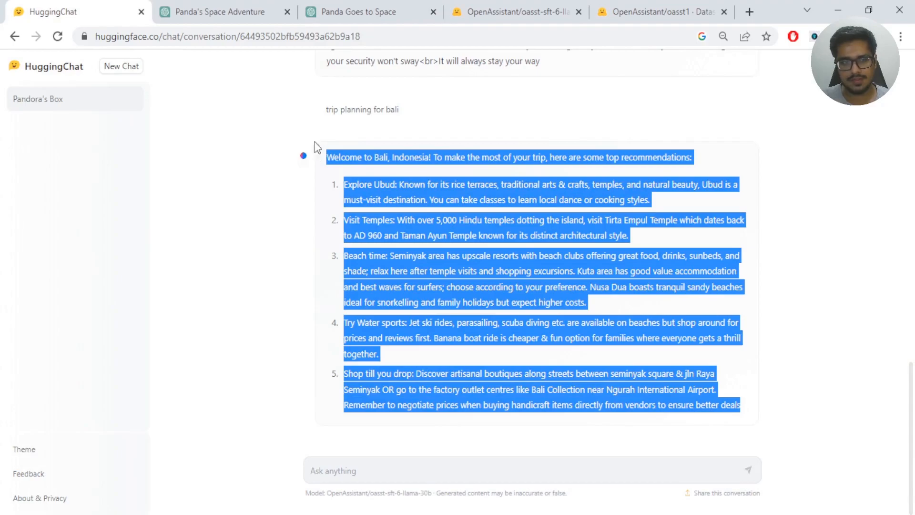
left_click(359, 11)
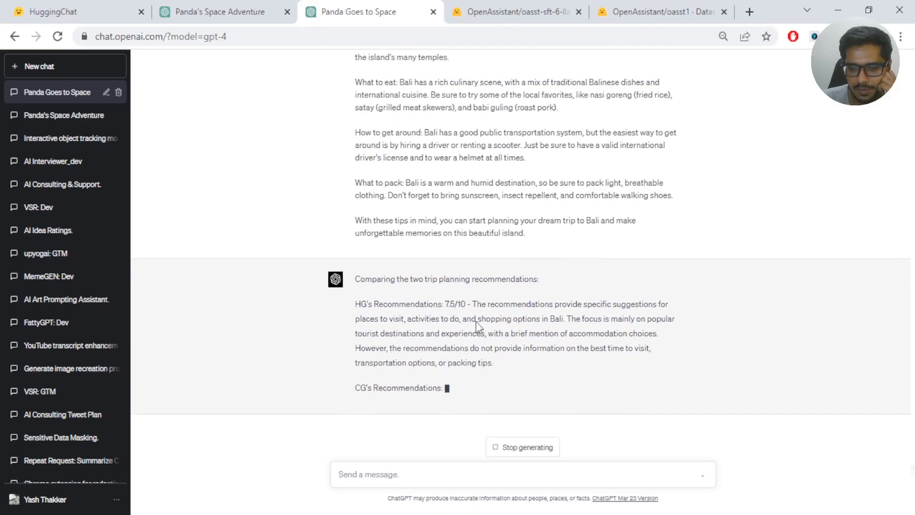
scroll("down", 3)
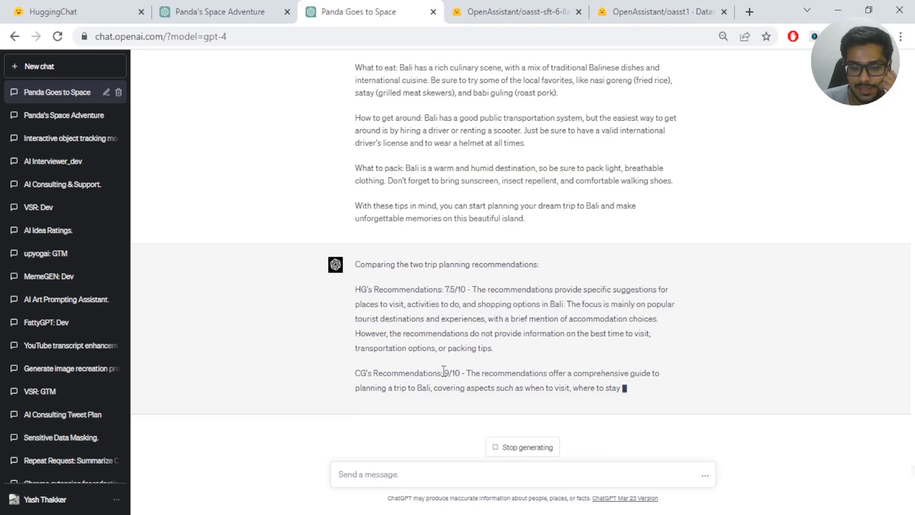
scroll("up", 3)
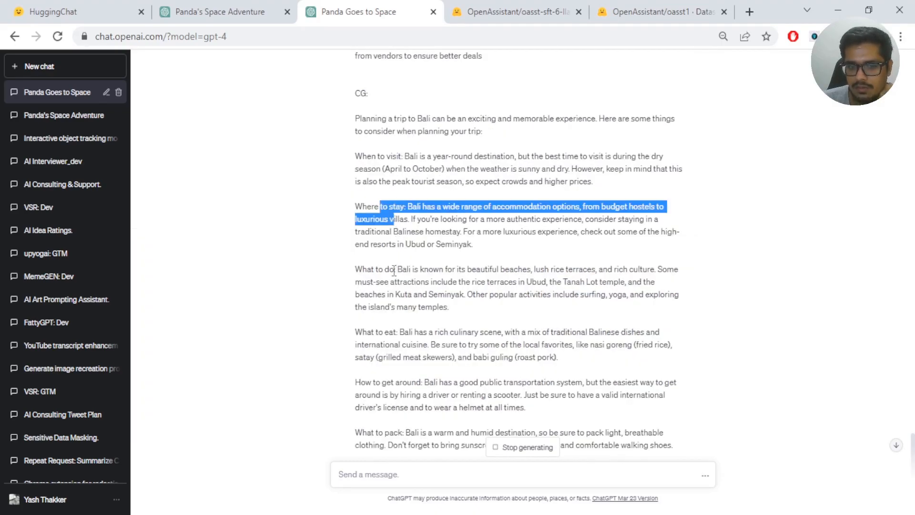
scroll("up", 3)
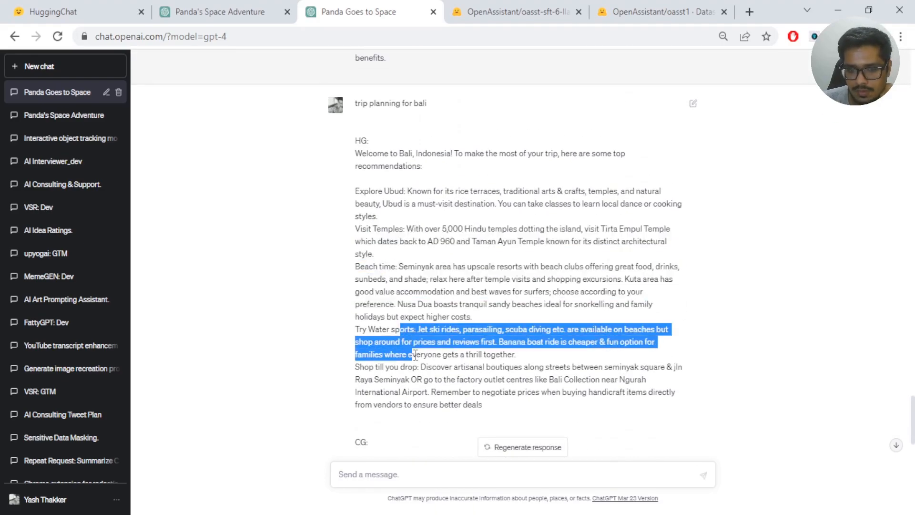
scroll("down", 3)
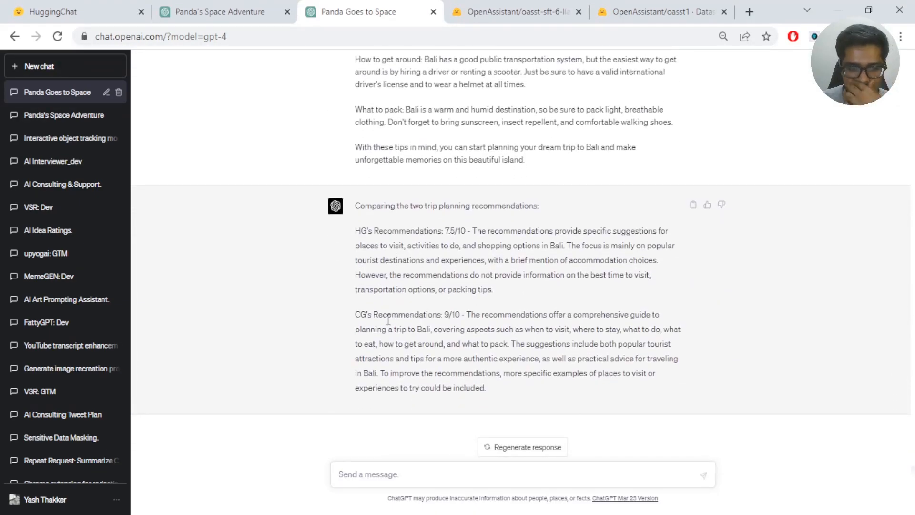
- Ask GPT-4 for the 'final score' across all five questions
left_click(397, 473)
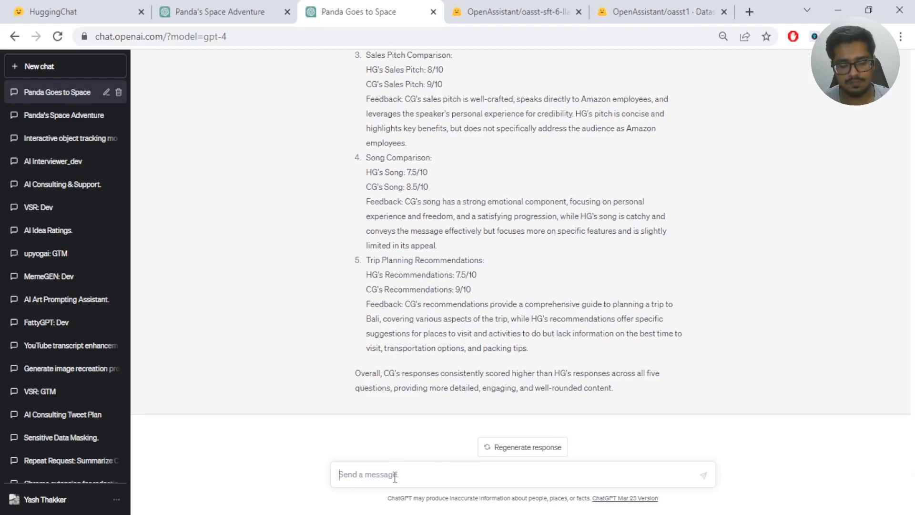
type("final scor")
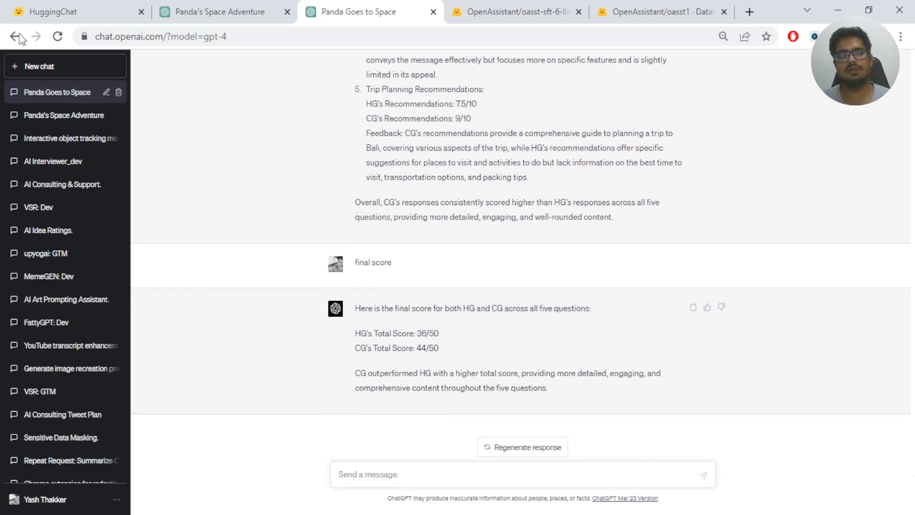
- Read the oasst-sft-6-llama-30b-xor page's conversion and checksum instructions down to the footer
left_click(516, 11)
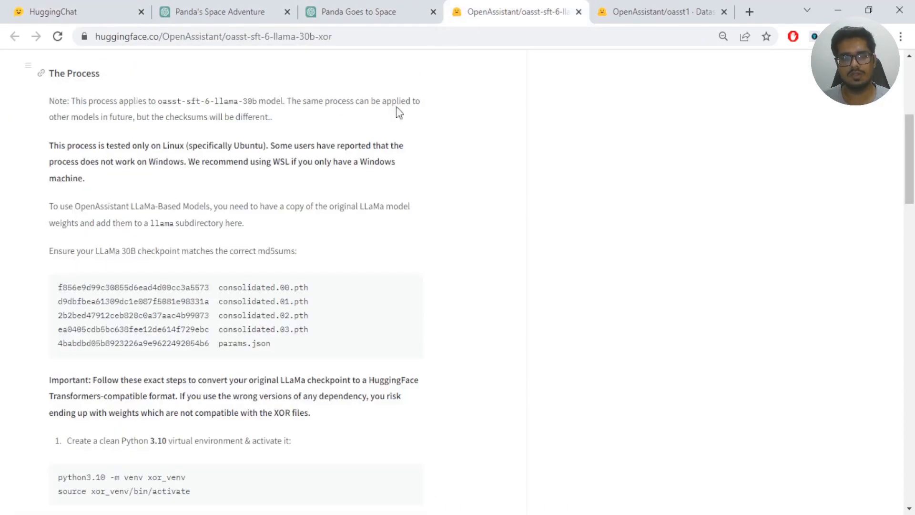
scroll("down", 3)
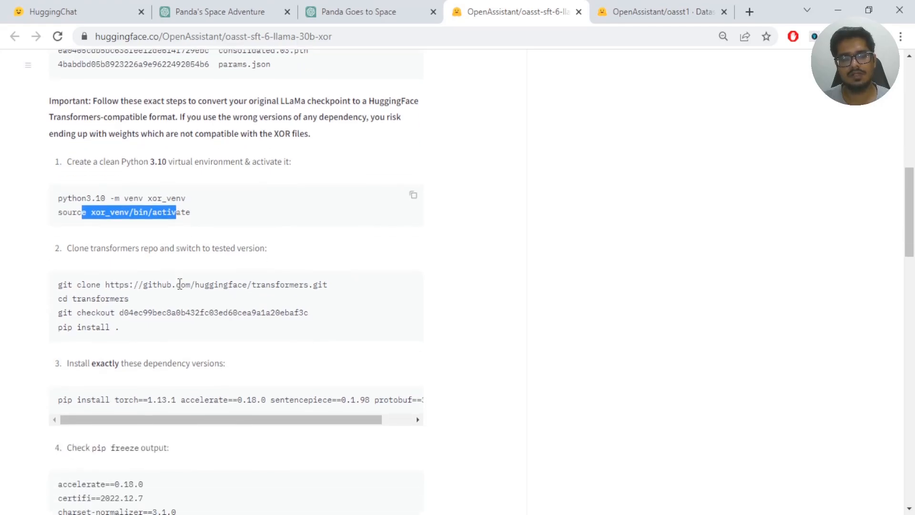
scroll("down", 3)
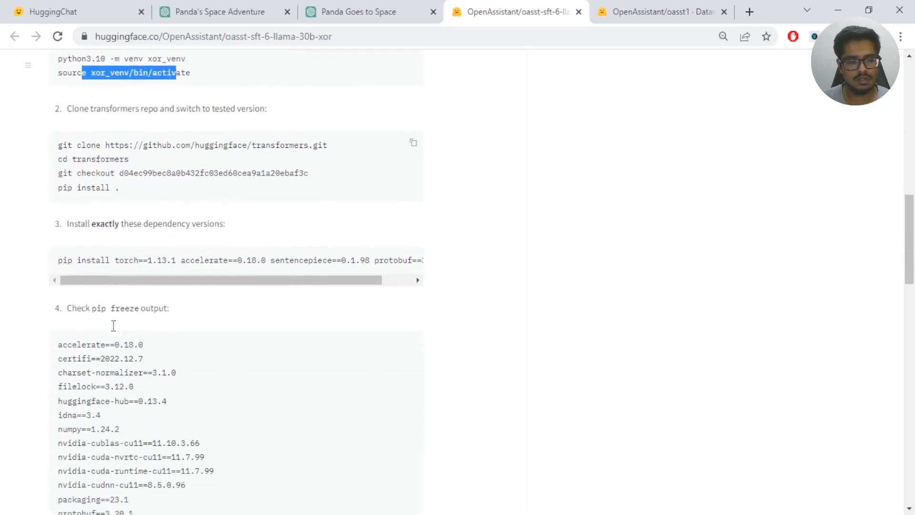
scroll("down", 3)
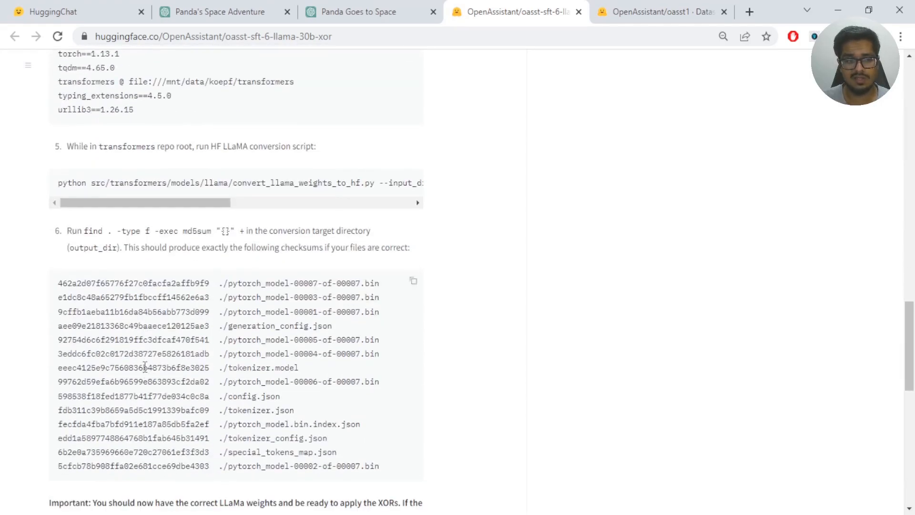
scroll("down", 3)
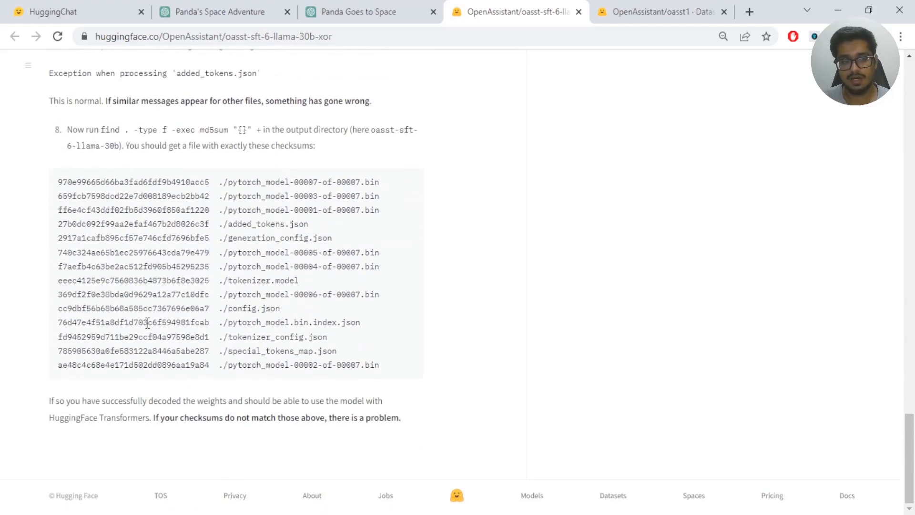